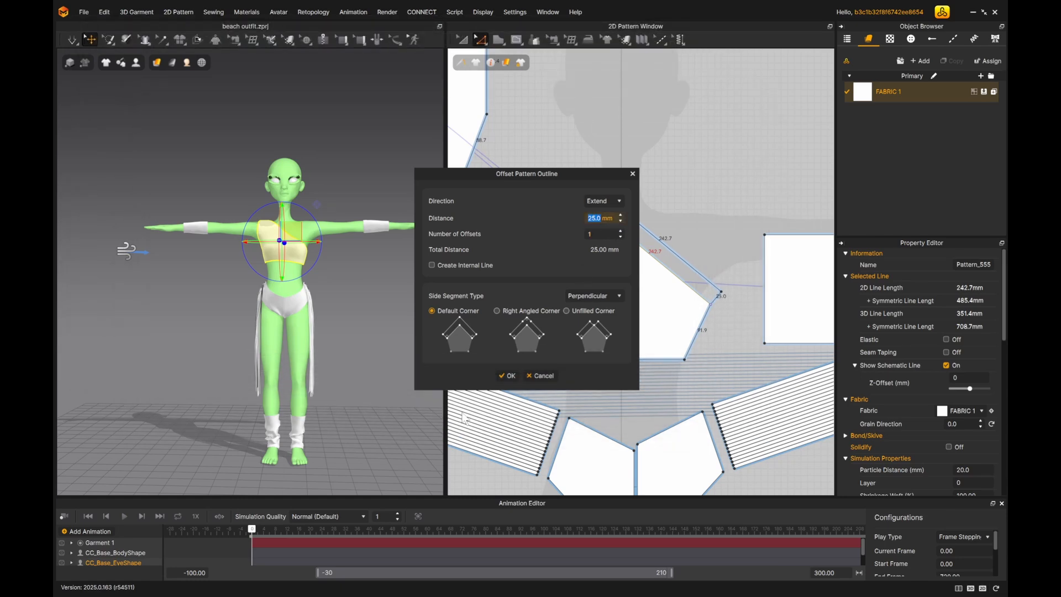
- Confirm the 25 mm Extend offset on the top's pattern outline
{"action": "left_click", "coordinate": [508, 375]}
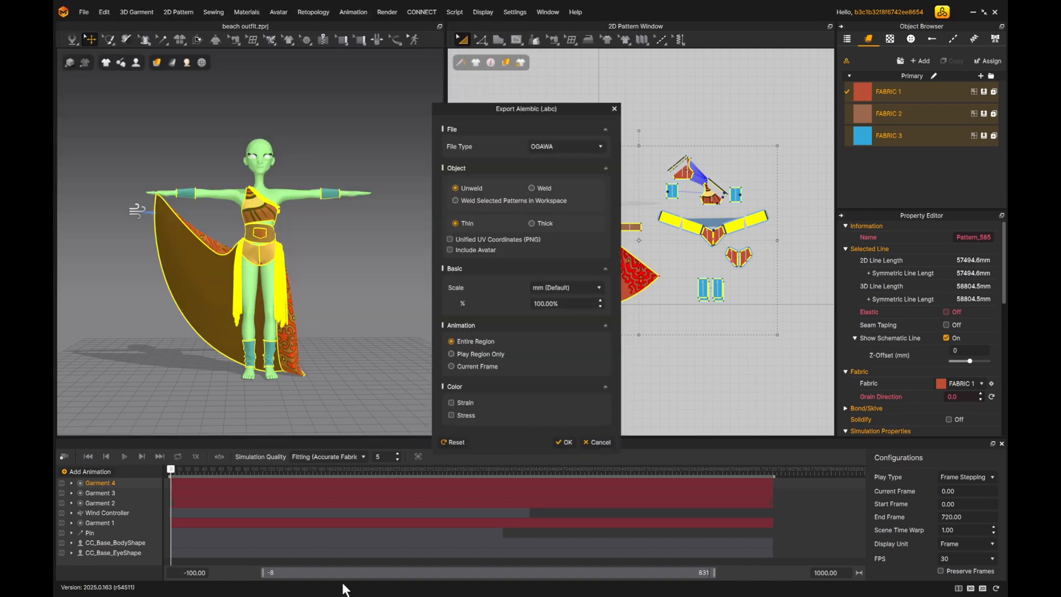
- Open the Scale unit dropdown in the Alembic (Ogawa) export dialog
{"action": "left_click", "coordinate": [567, 288]}
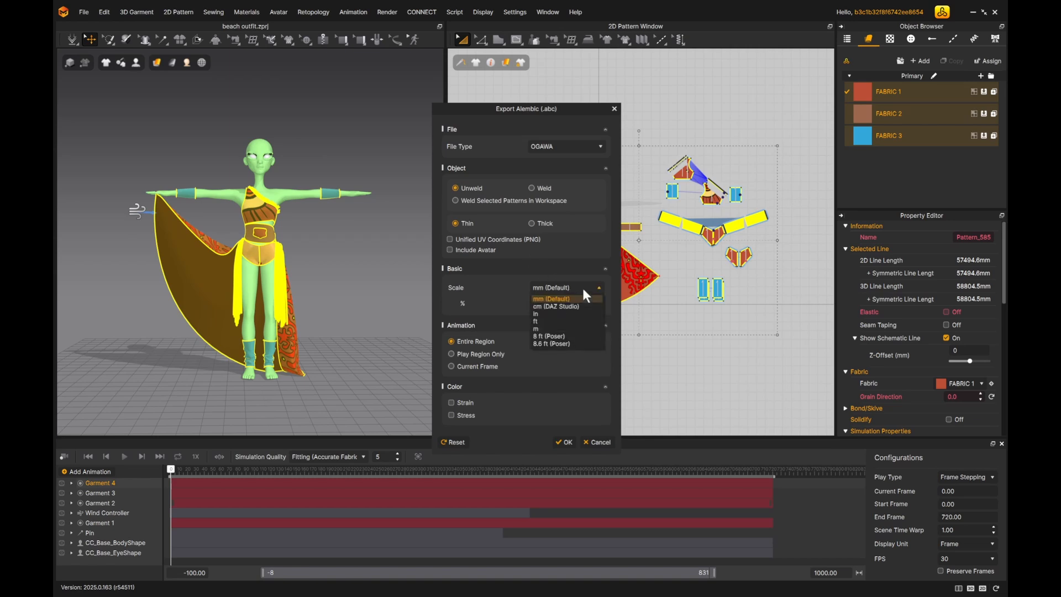